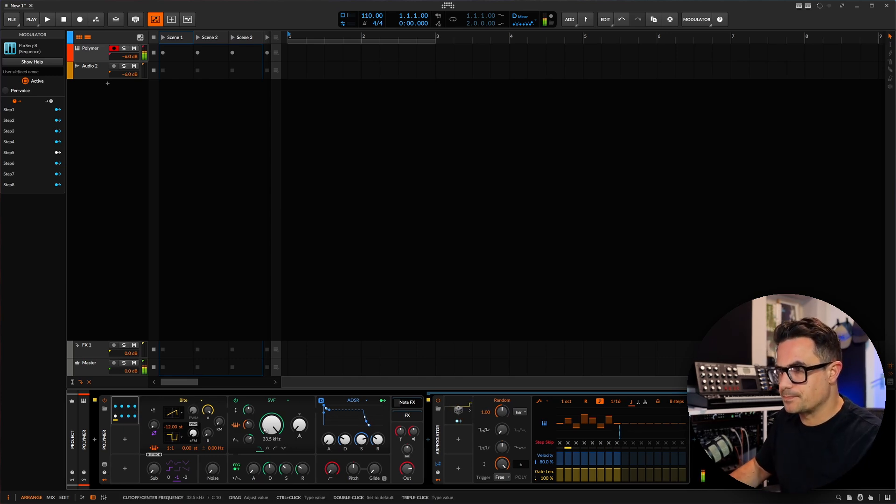
Step: Make Polymer a plucky sawtooth: cutoff around 565 Hz and a shortened filter envelope decay
{"action": "left_click", "coordinate": [183, 400]}
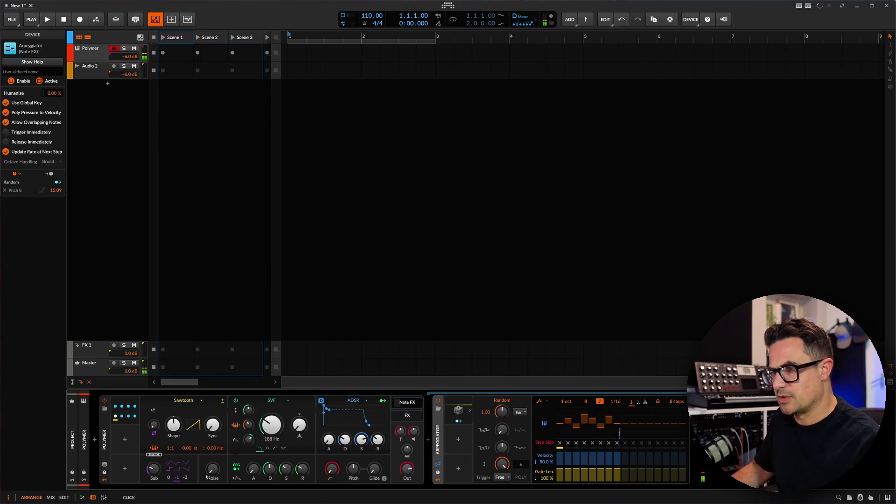
{"action": "left_click_drag", "start_coordinate": [271, 424], "coordinate": [271, 434]}
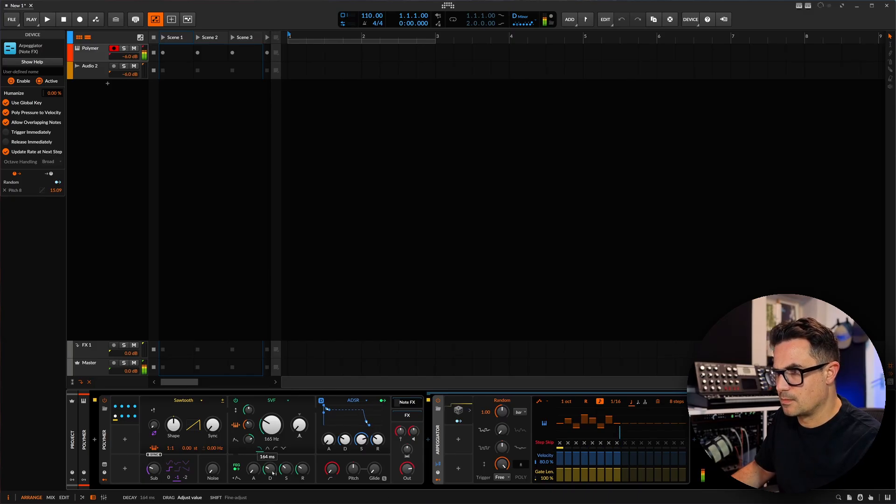
{"action": "left_click_drag", "start_coordinate": [269, 469], "coordinate": [269, 457]}
{"action": "type", "text": "delay"}
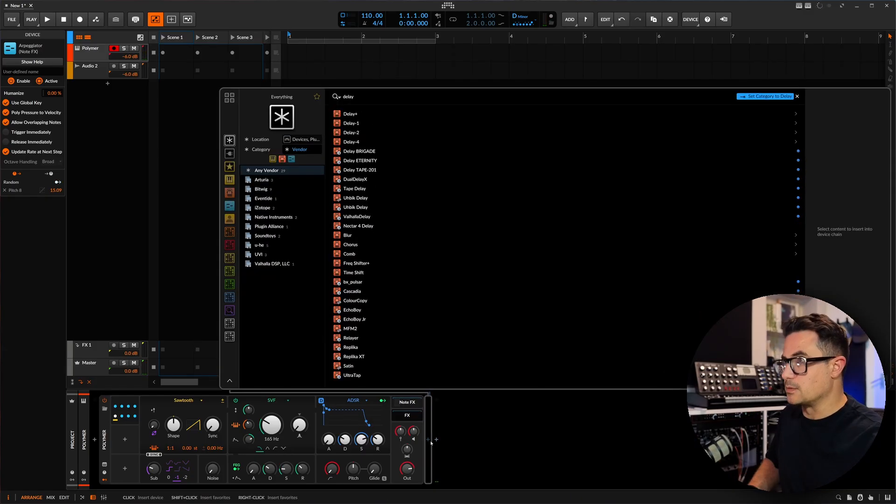
Step: Insert the delay effect from the browser into the Polymer chain
{"action": "double_click", "coordinate": [350, 113]}
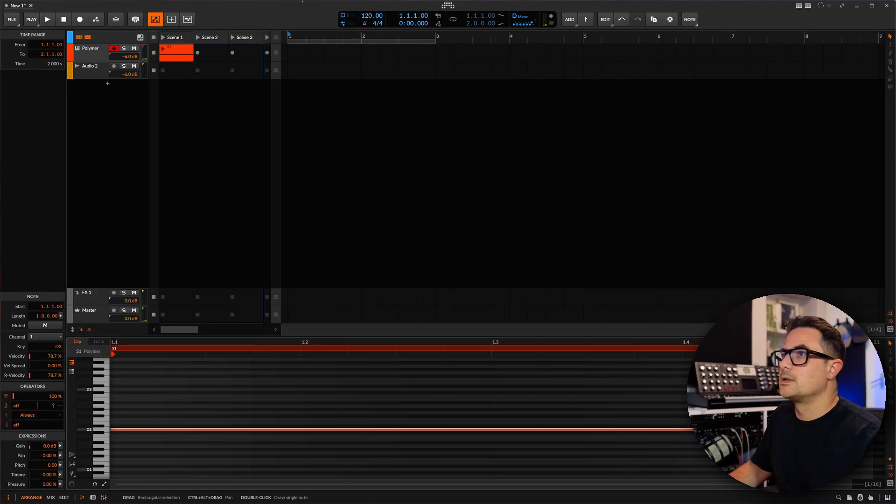
Step: Start the Scene 1 clip playing and search the modulators for 'steps'
{"action": "left_click", "coordinate": [47, 19]}
{"action": "type", "text": "s"}
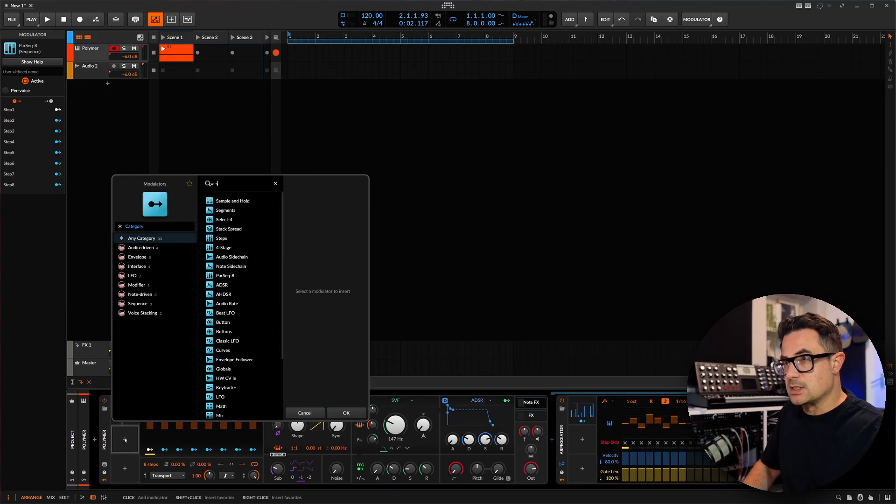
{"action": "type", "text": "teps"}
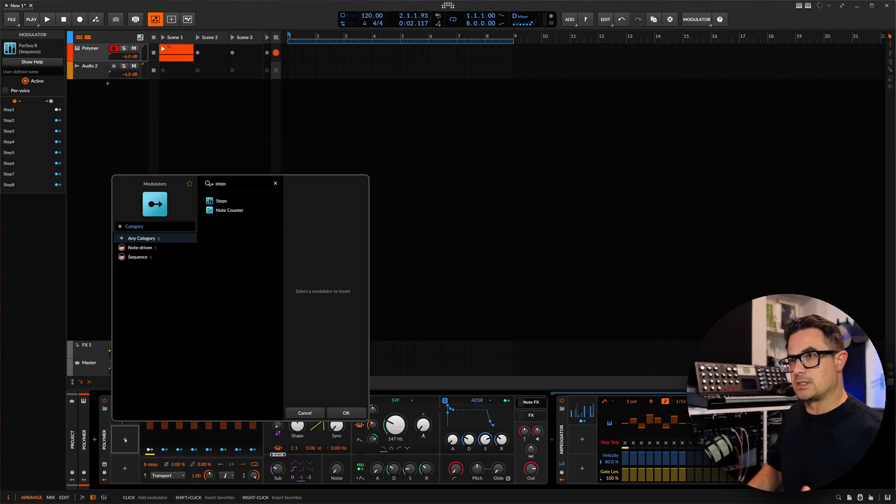